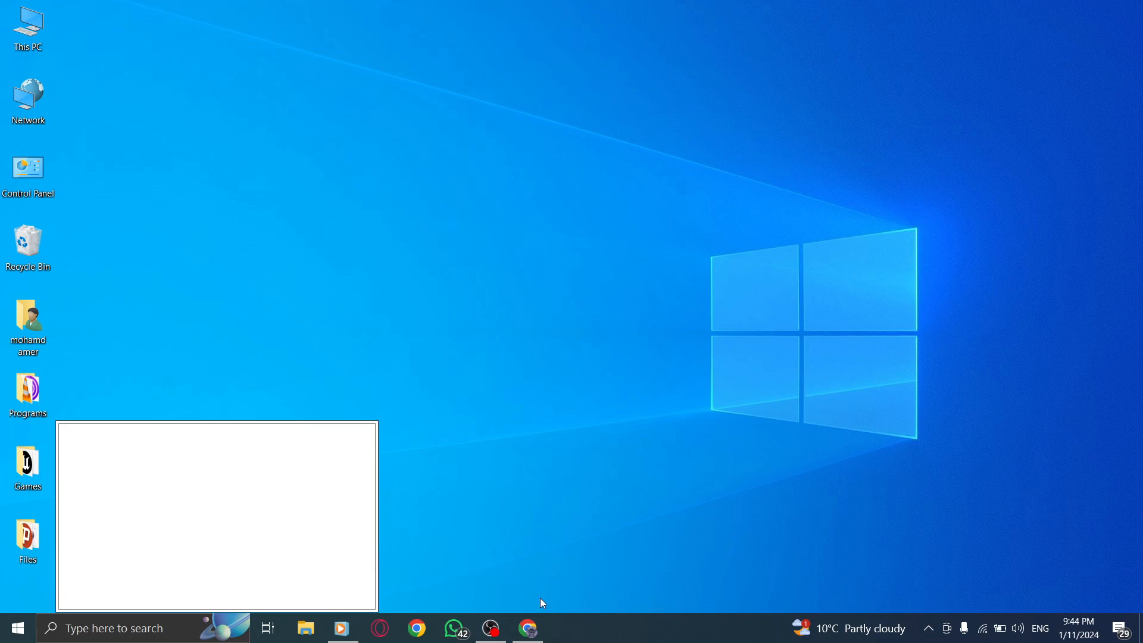
- Launch Chrome from the taskbar, landing on the YouTube home page
left_click(527, 628)
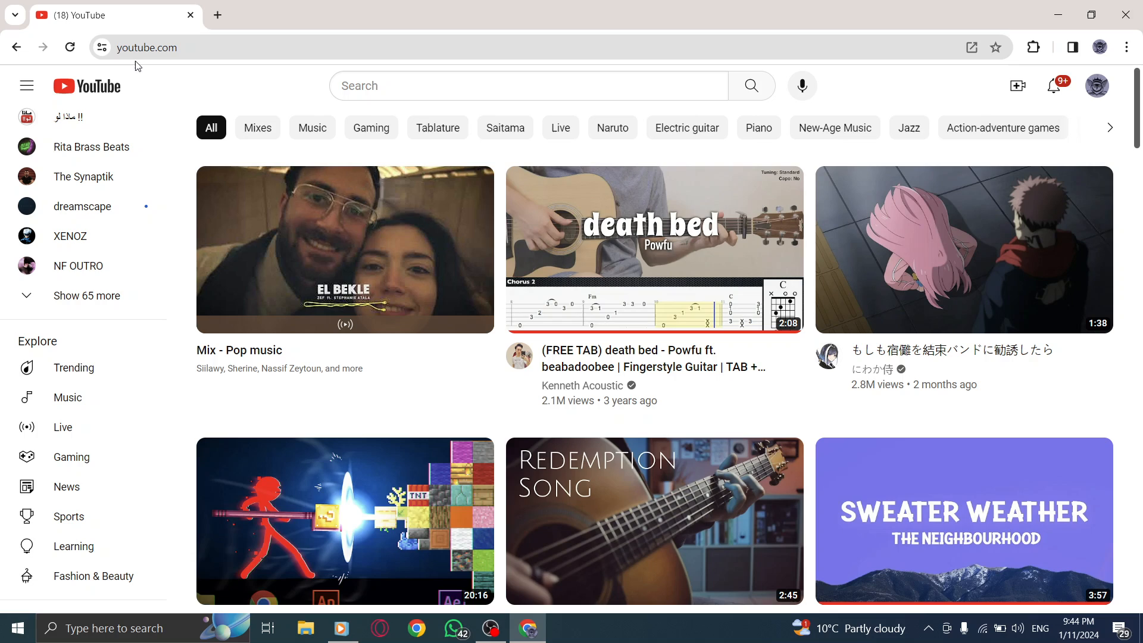
mouse_move(209, 89)
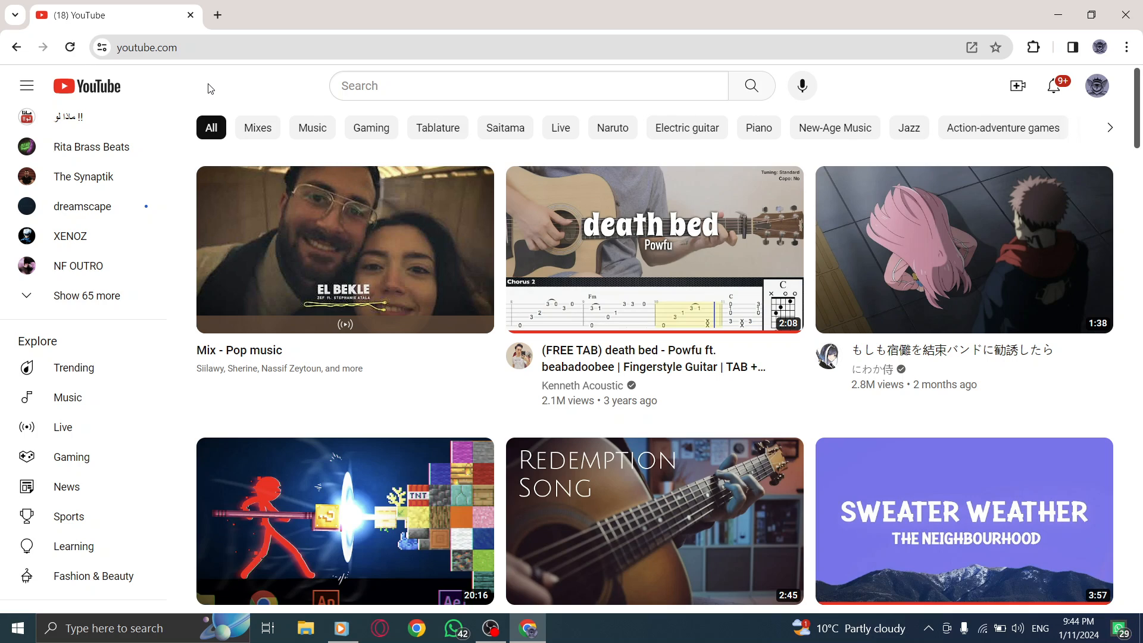
mouse_move(323, 95)
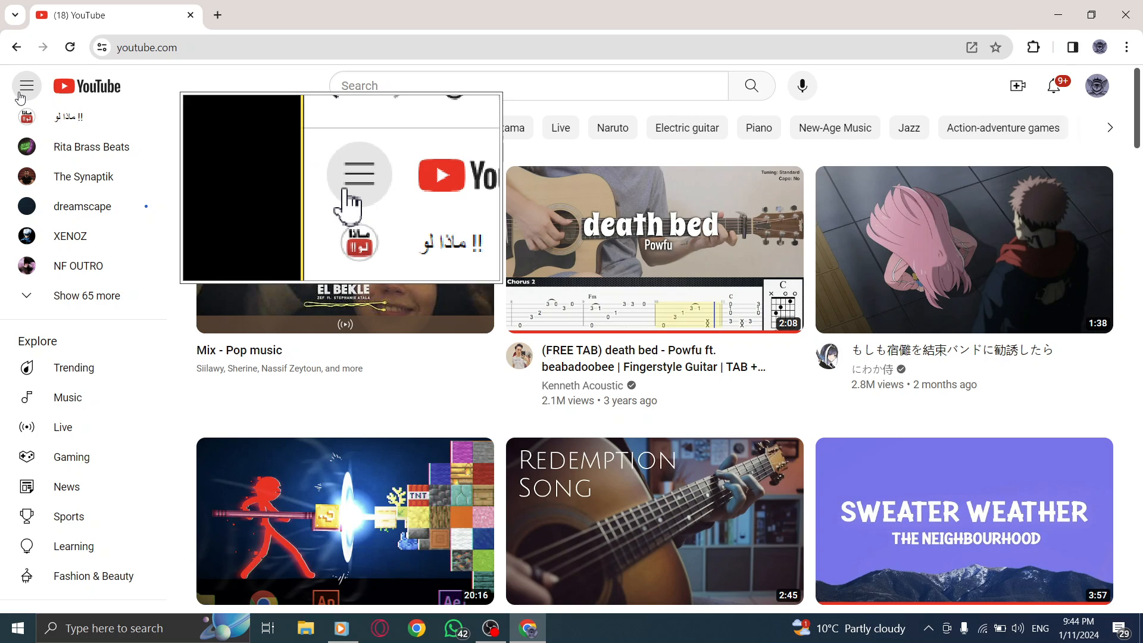
- Expand the navigation panel and go to the Watch later playlist
left_click(26, 86)
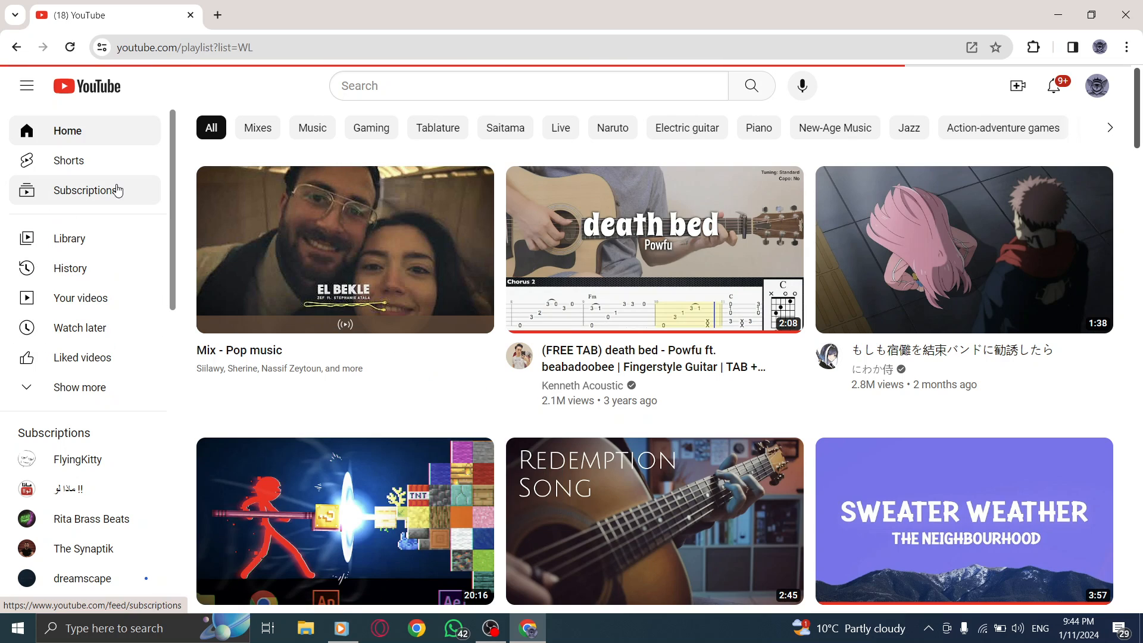
left_click(80, 328)
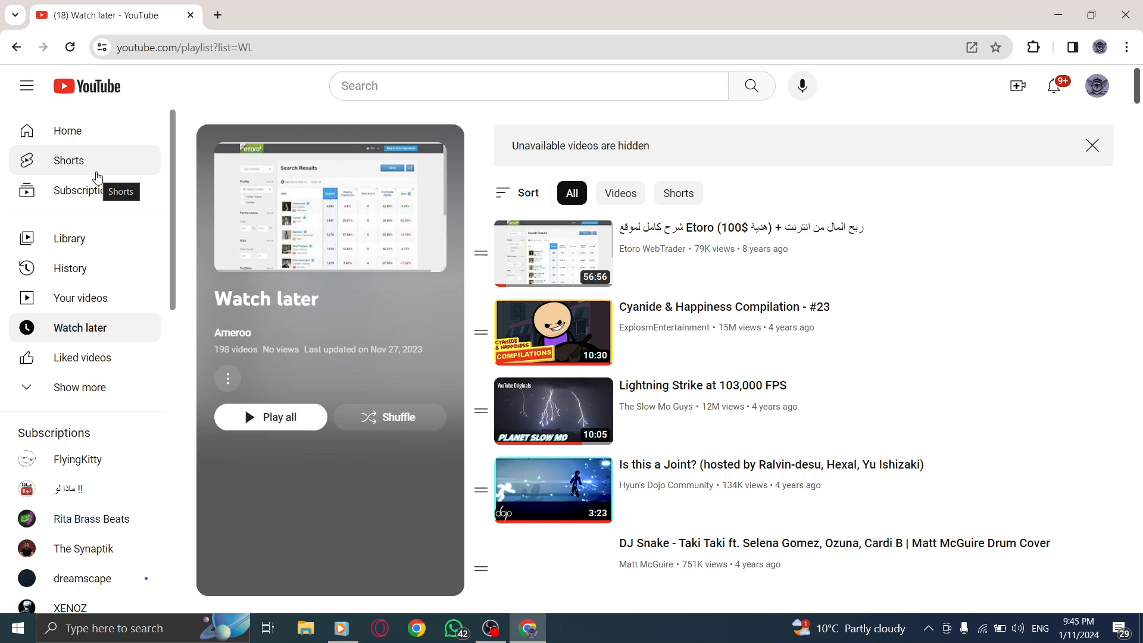
- Navigate back to the YouTube home page of recommended videos
left_click(66, 131)
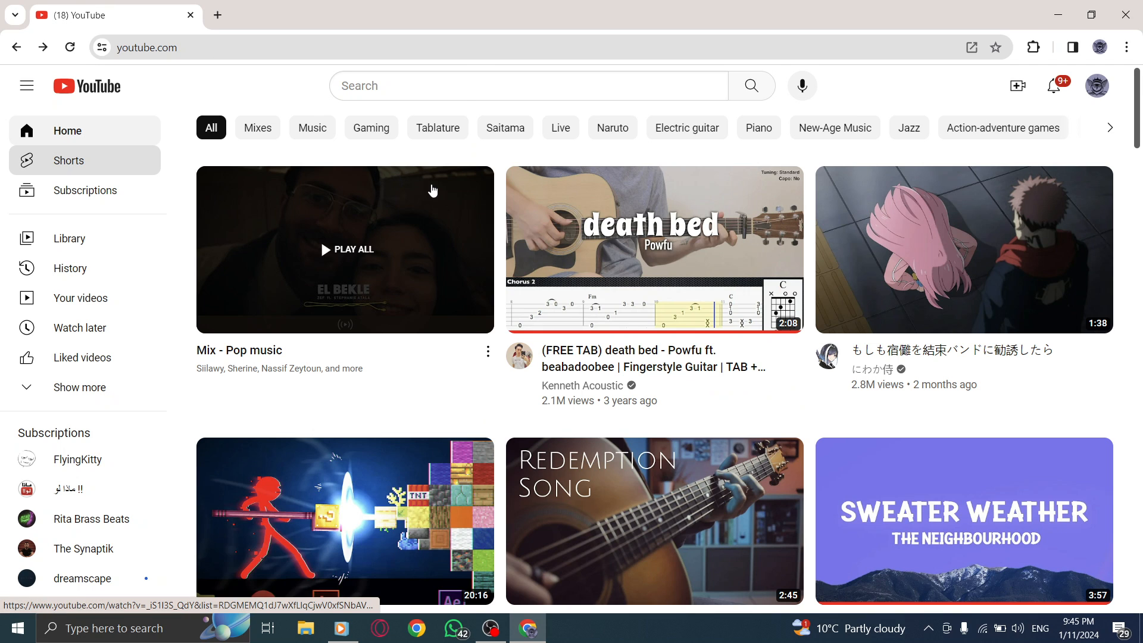
mouse_move(932, 102)
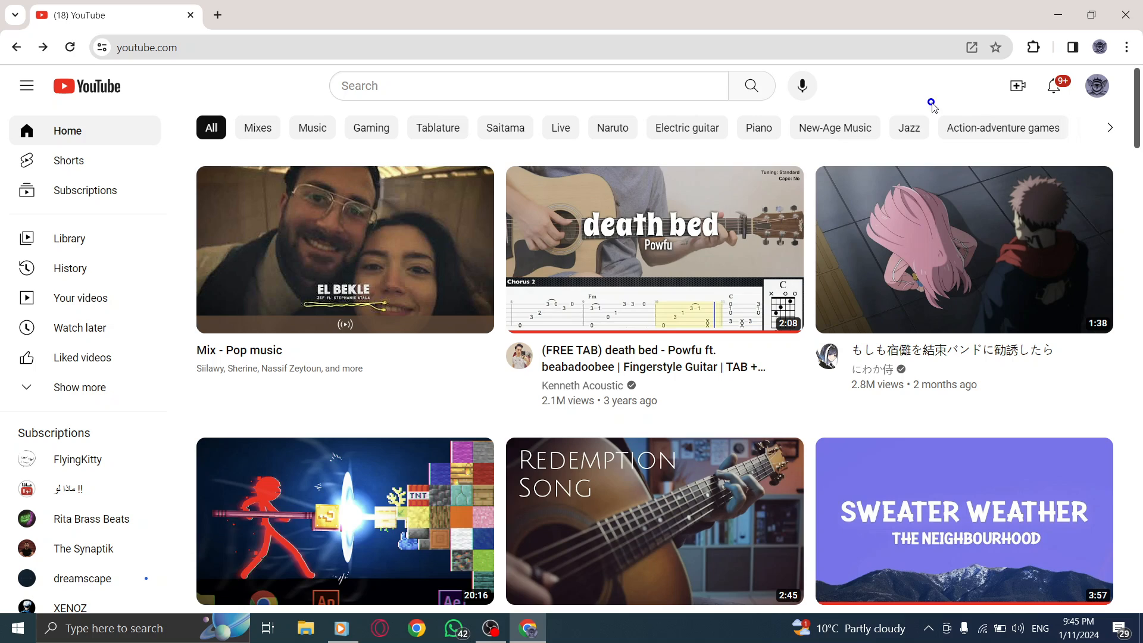
mouse_move(1035, 15)
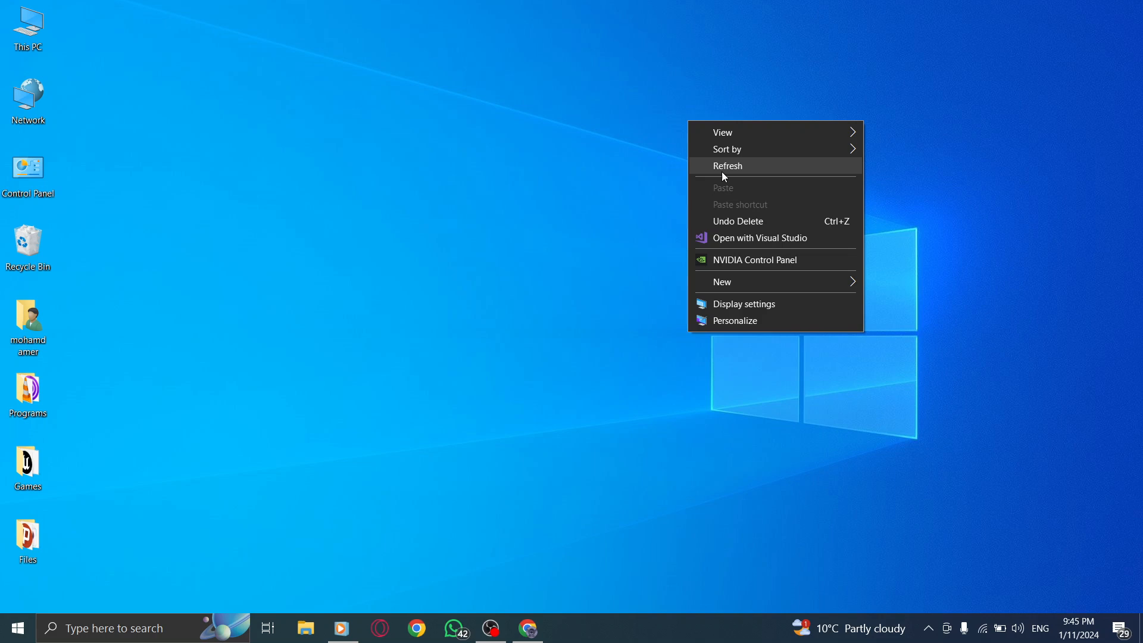
- Refresh the Windows desktop from its context menu
left_click(727, 166)
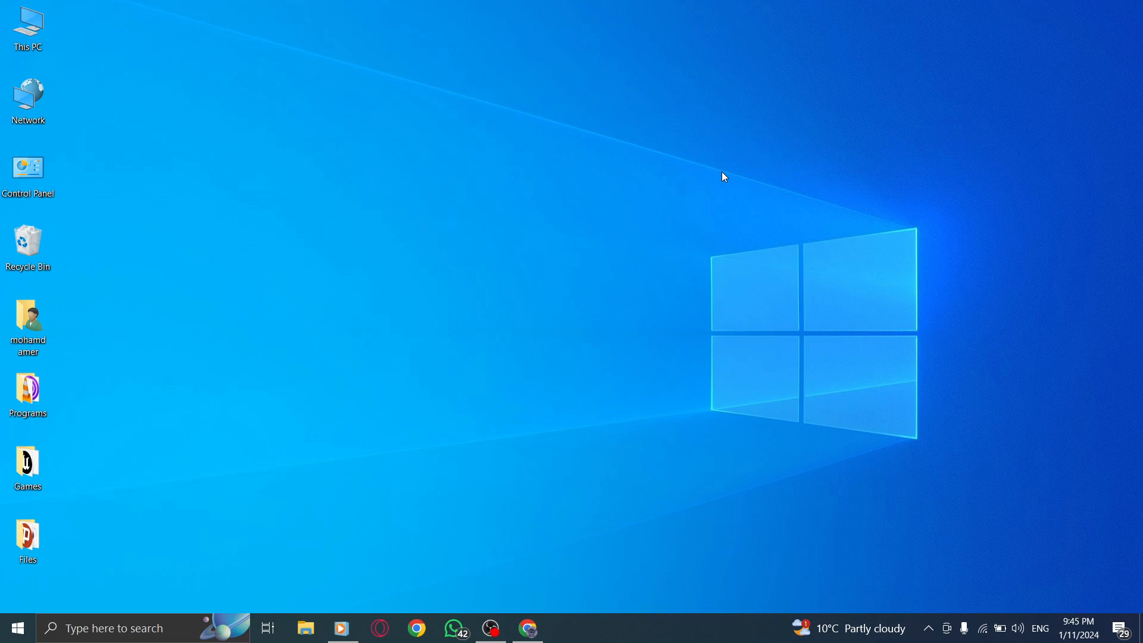